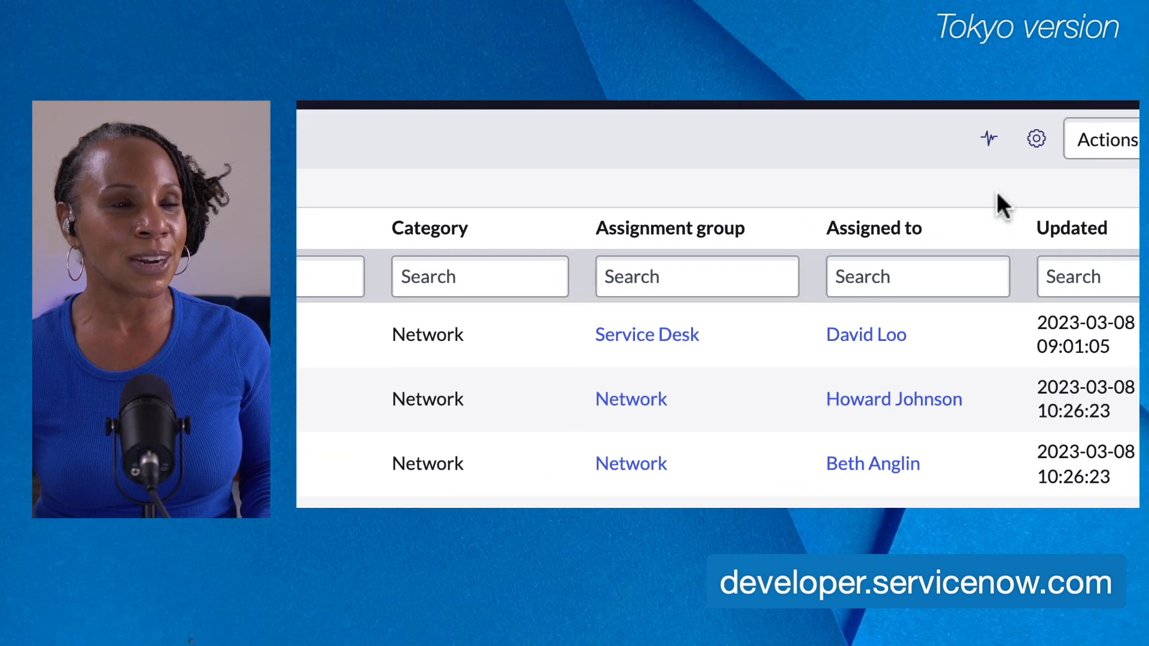
{"action": "mouse_move", "coordinate": [988, 138]}
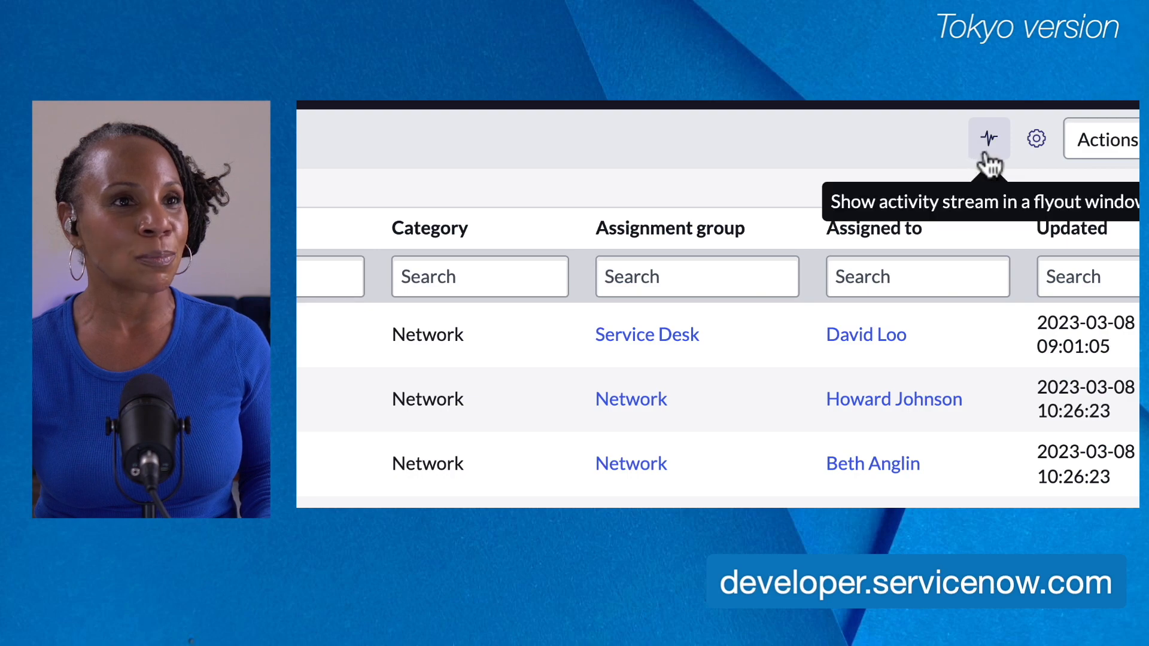
Show the Incidents activity stream flyout with the 'Can't open email' reassignment entries.
{"action": "left_click", "coordinate": [988, 138]}
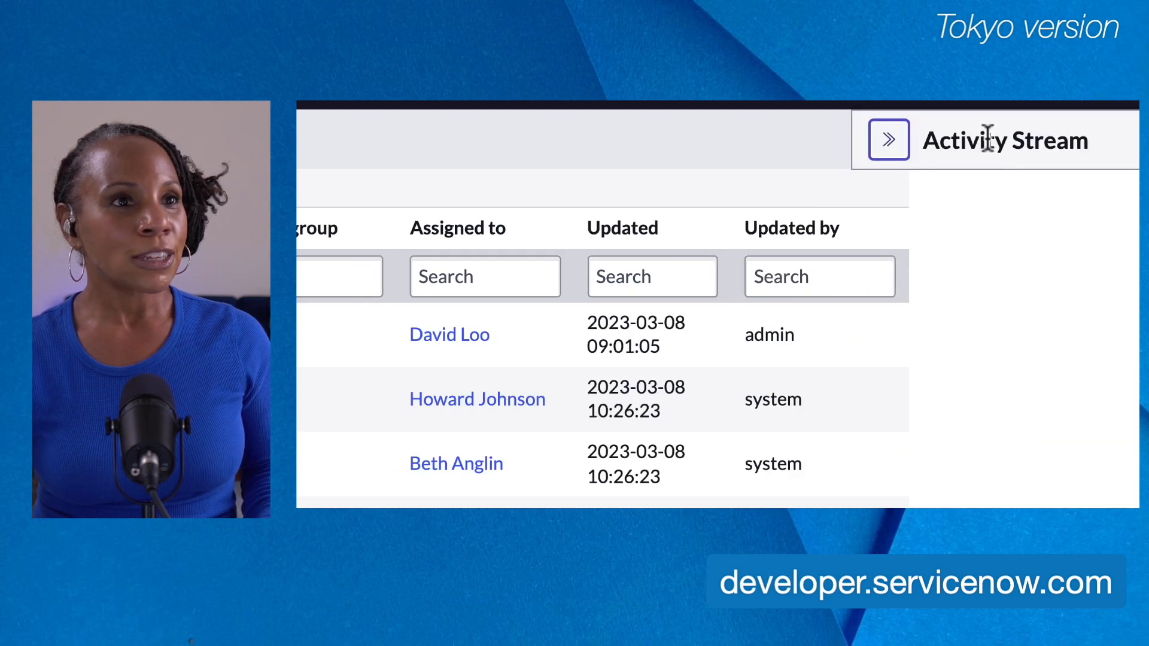
{"action": "left_click", "coordinate": [887, 140]}
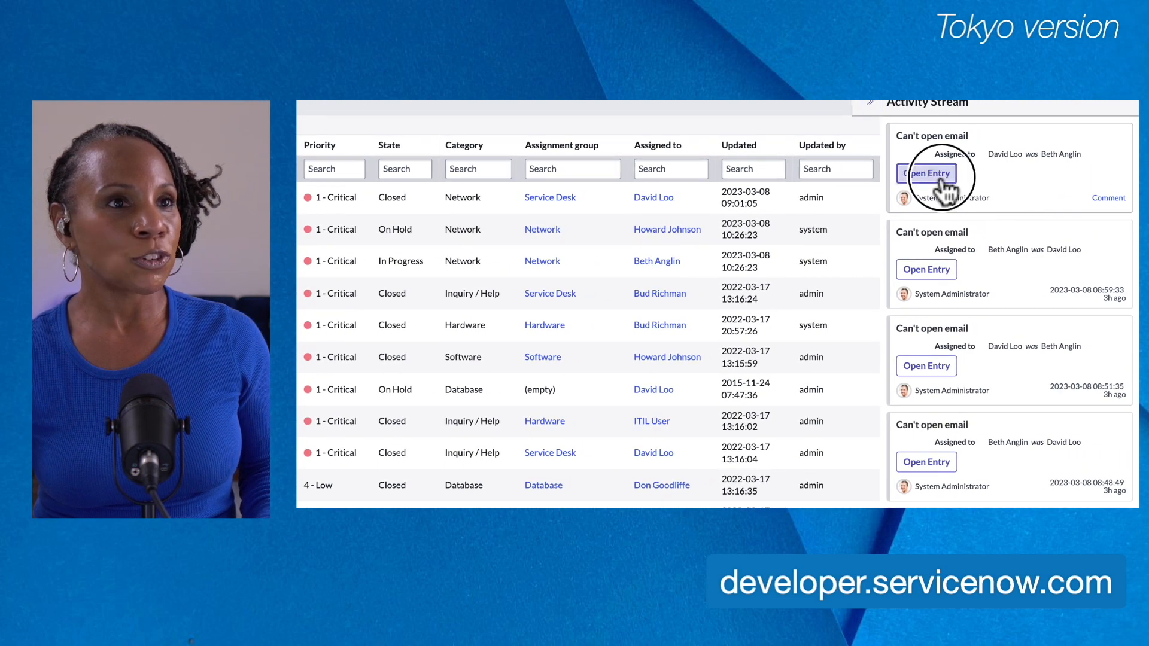
{"action": "left_click", "coordinate": [926, 173]}
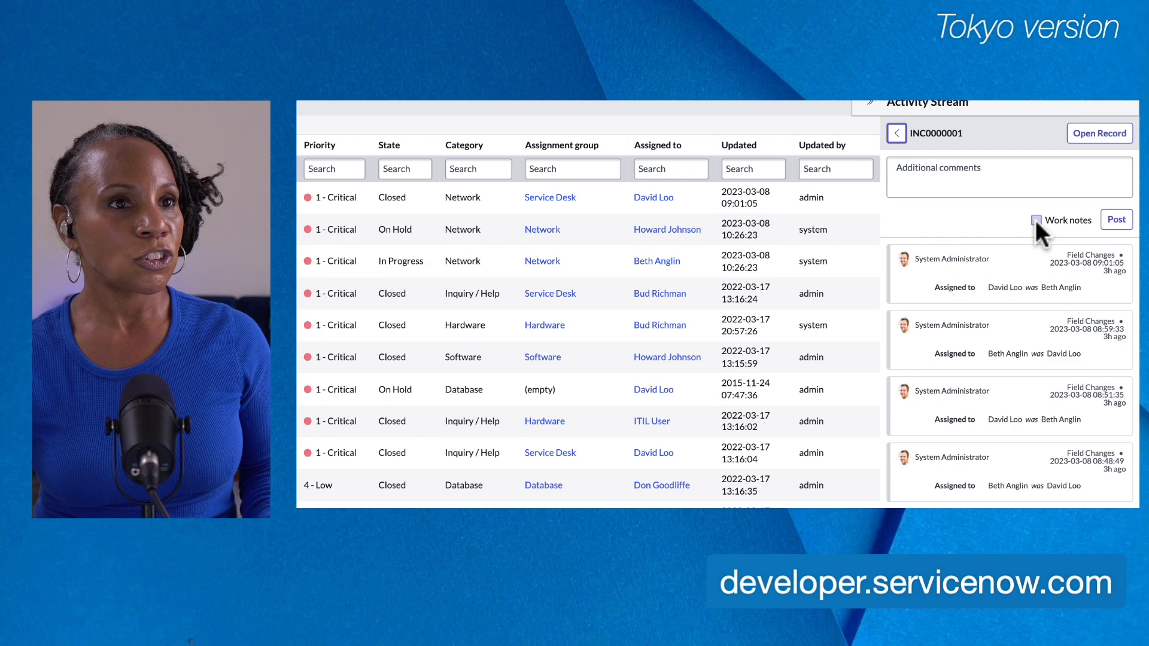
{"action": "left_click", "coordinate": [1035, 219]}
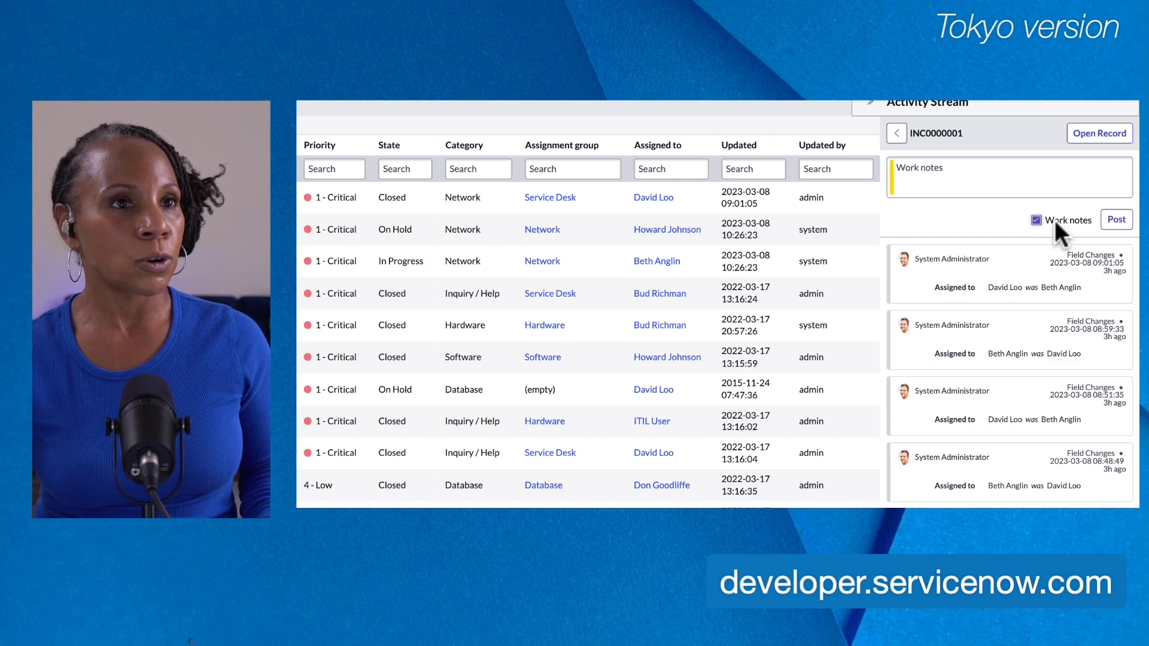
{"action": "mouse_move", "coordinate": [897, 133]}
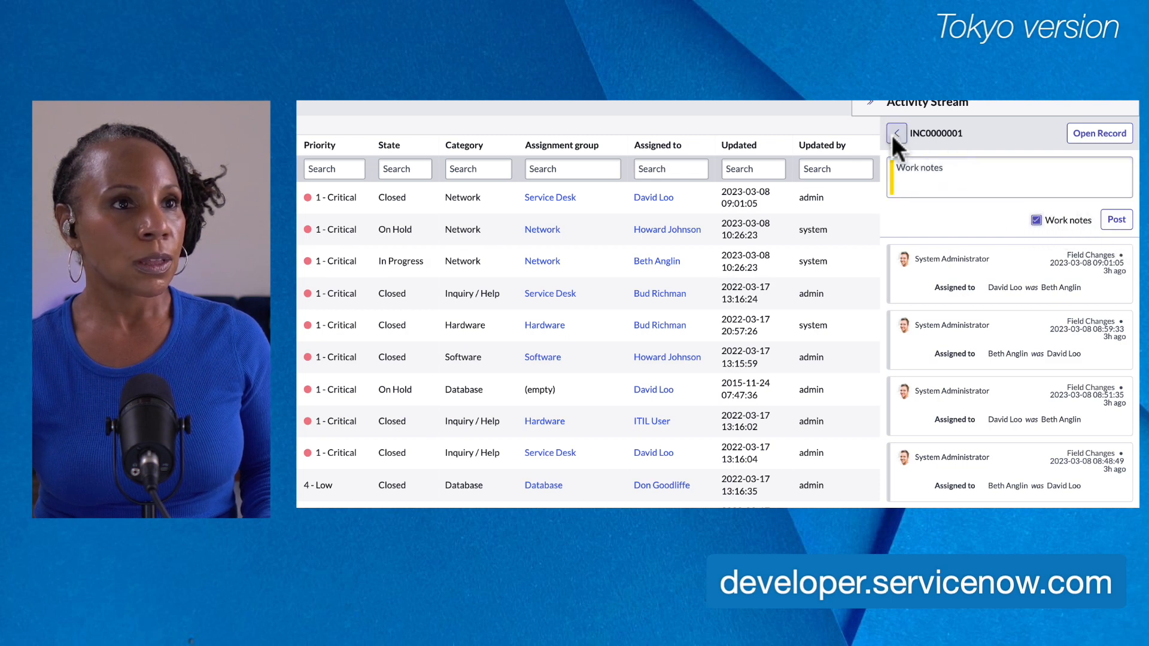
{"action": "left_click", "coordinate": [894, 133]}
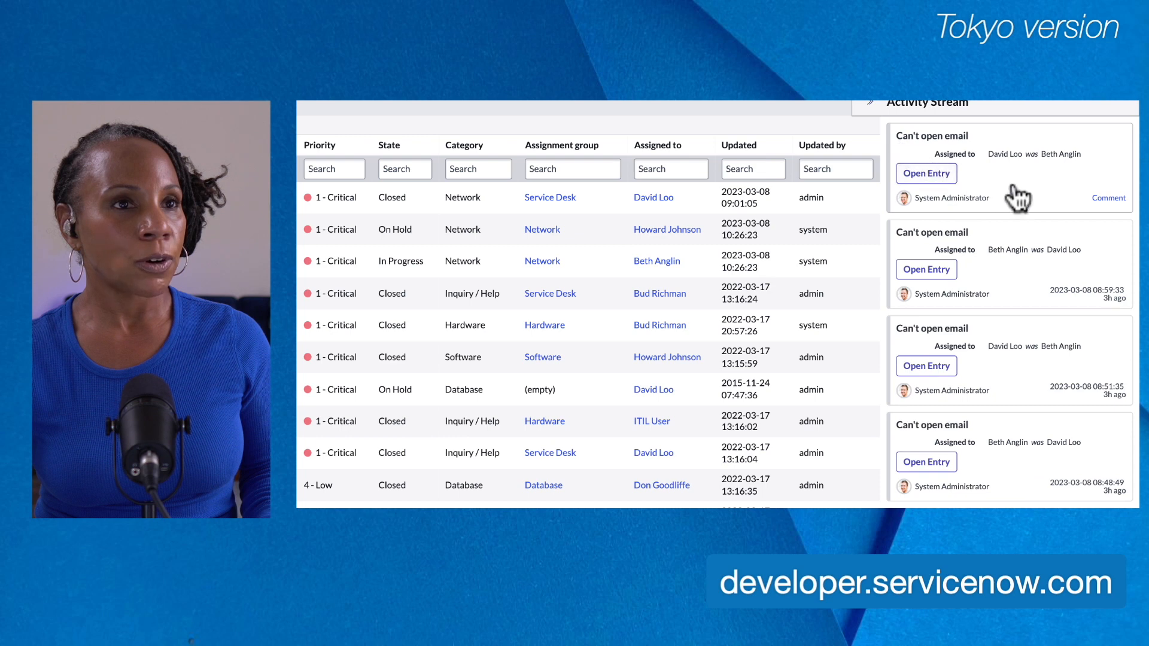
{"action": "mouse_move", "coordinate": [1108, 198]}
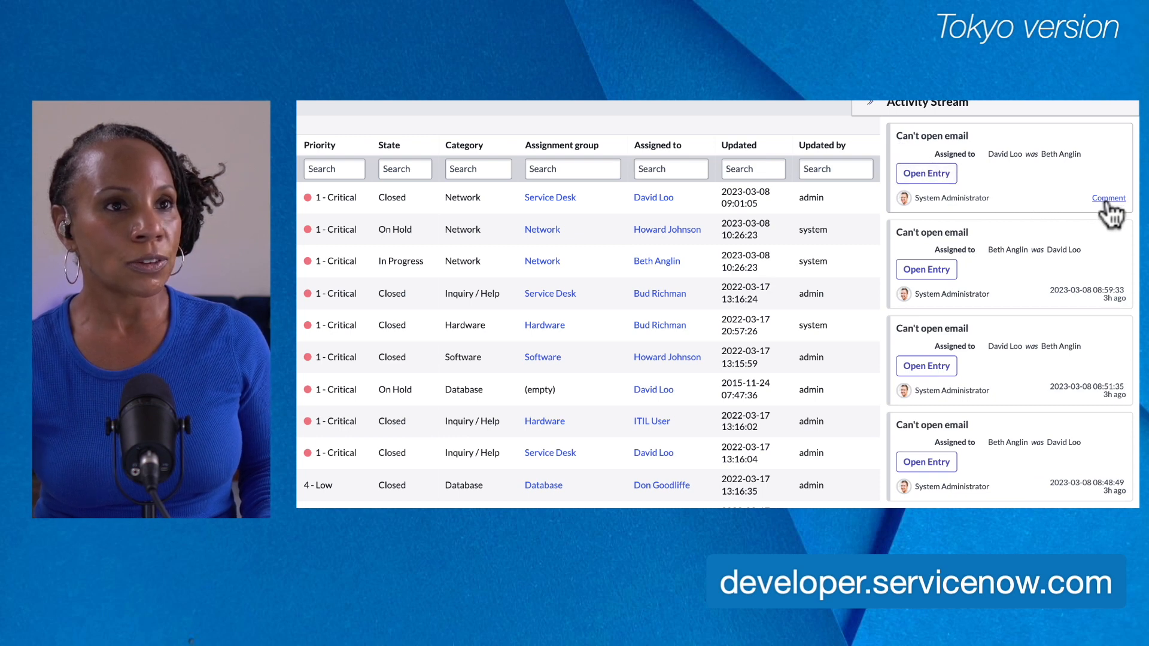
{"action": "left_click", "coordinate": [1107, 198]}
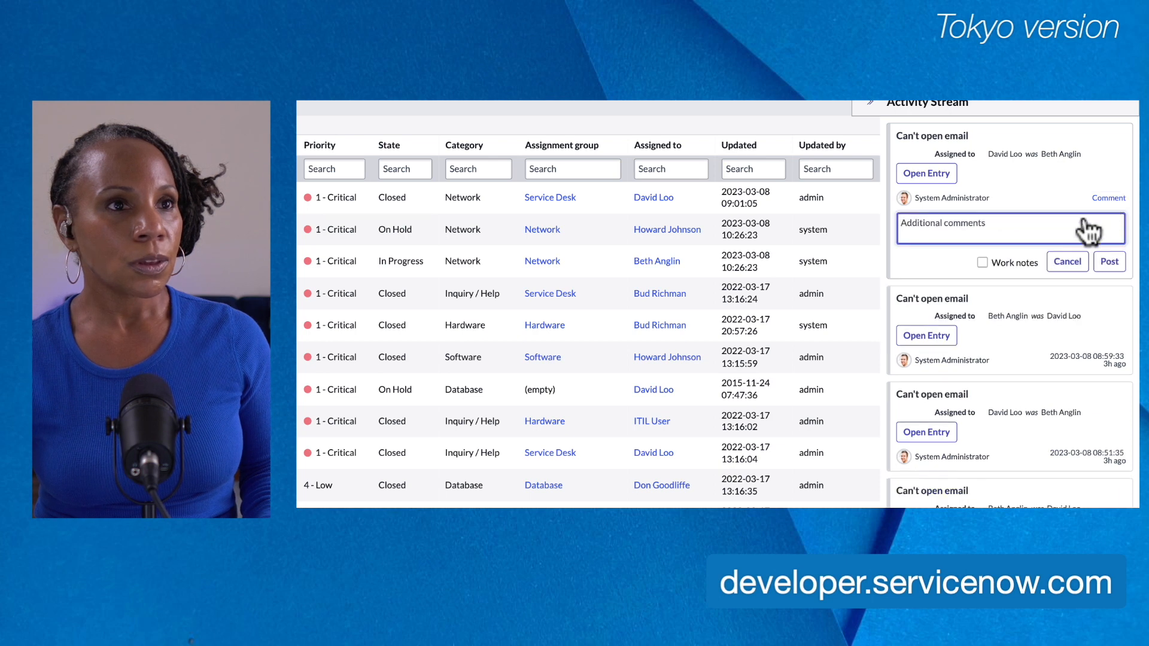
{"action": "mouse_move", "coordinate": [974, 278]}
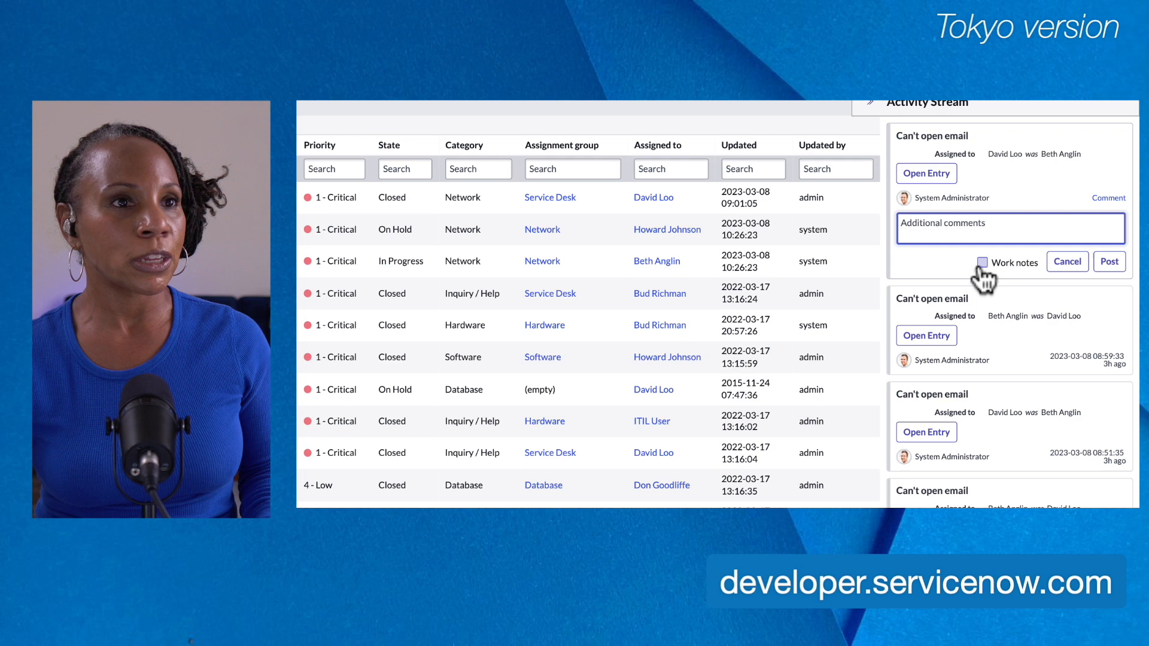
{"action": "mouse_move", "coordinate": [981, 277]}
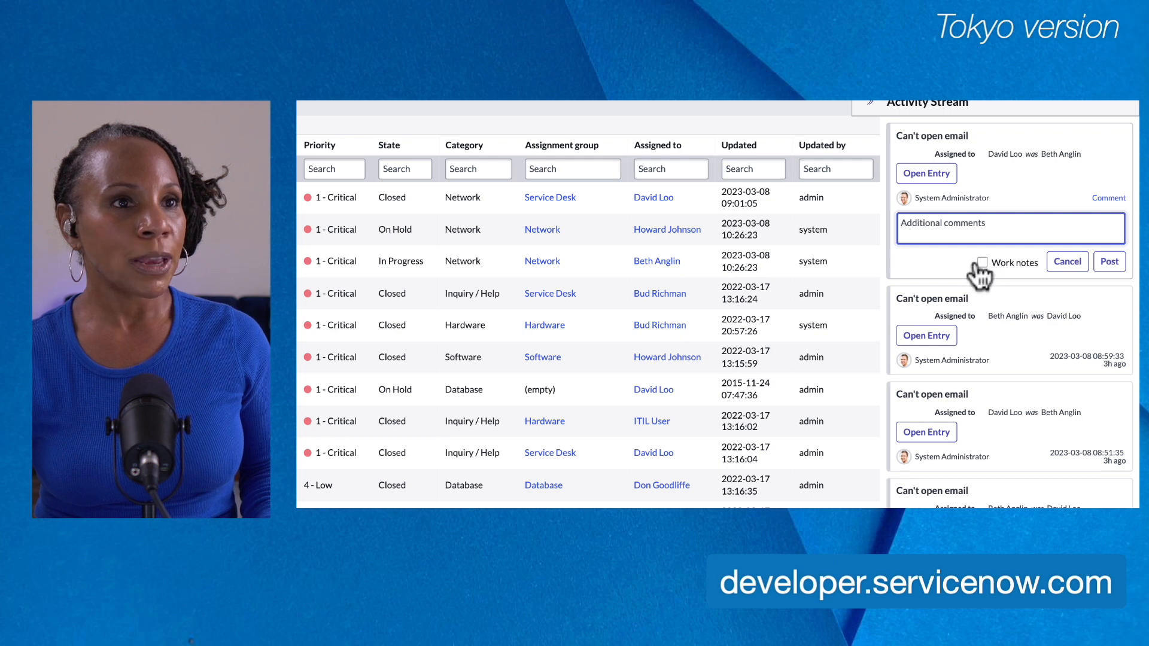
{"action": "left_click", "coordinate": [981, 262]}
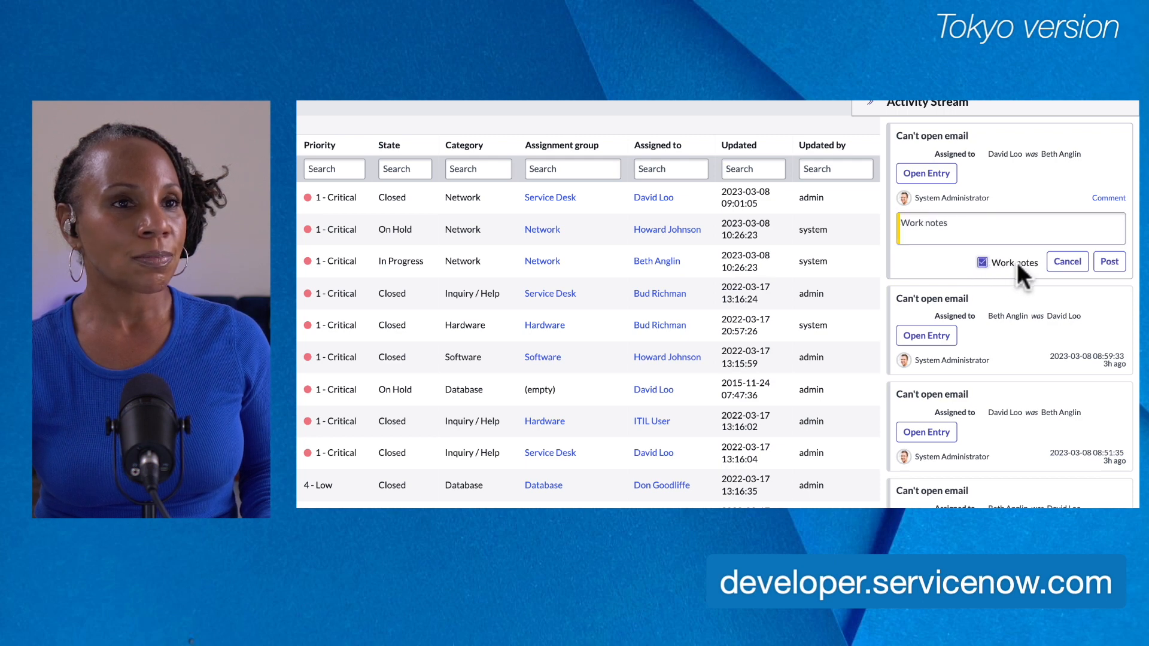
{"action": "left_click", "coordinate": [1066, 261]}
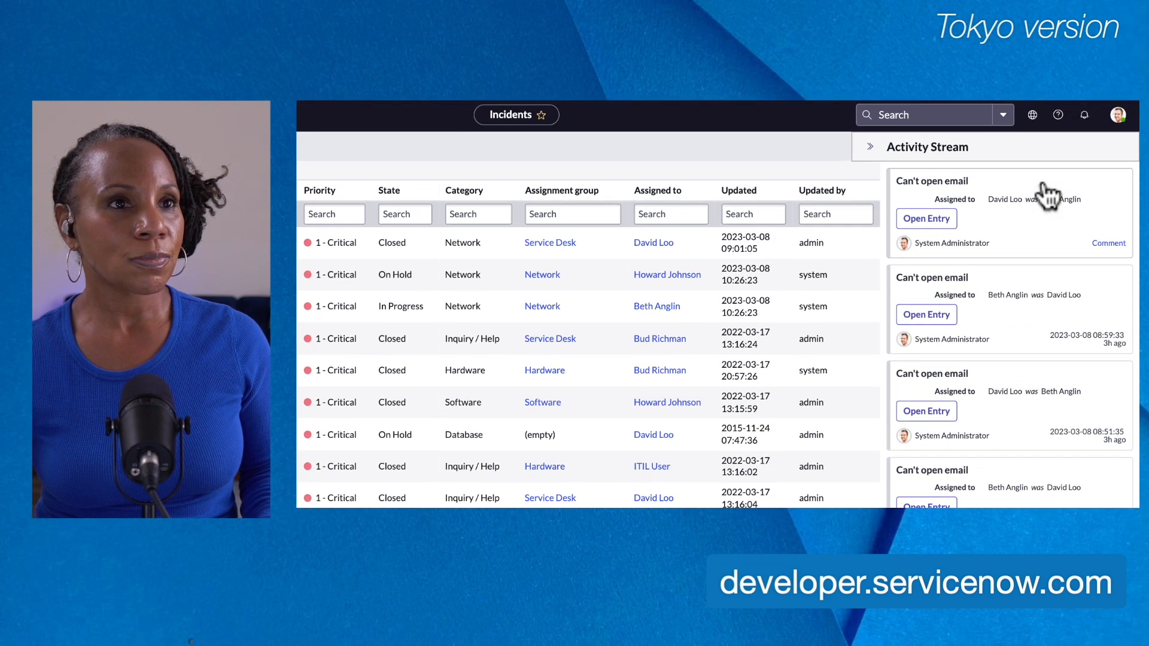
Open incident INC0000001's entry from the activity stream, then its full record.
{"action": "left_click", "coordinate": [926, 219]}
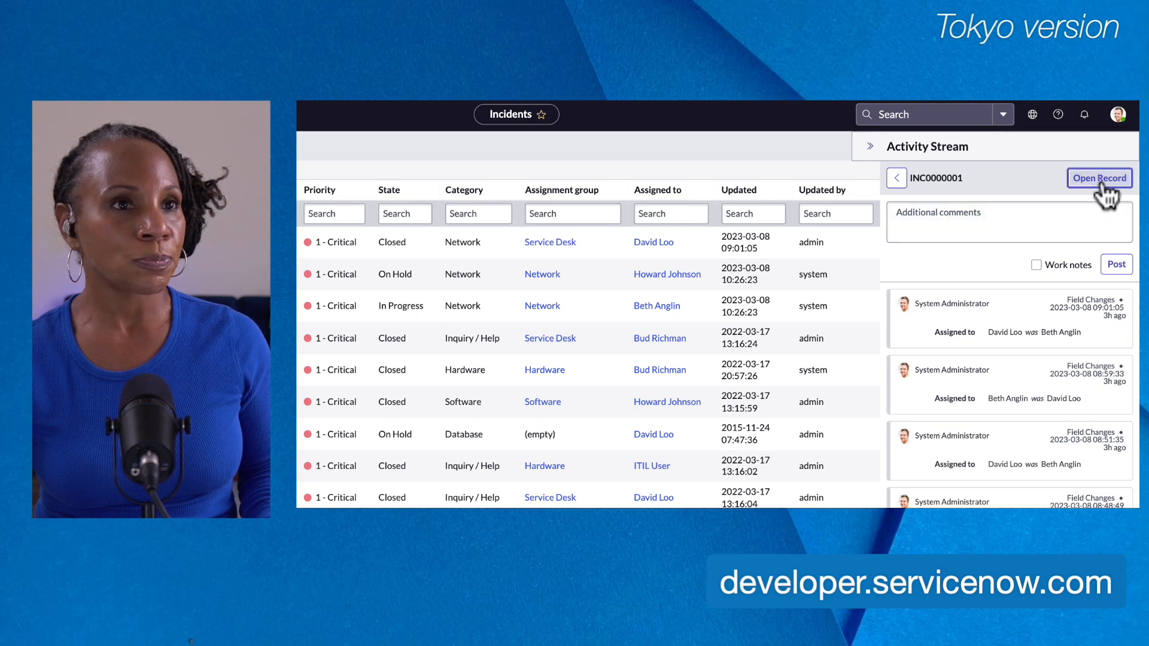
{"action": "left_click", "coordinate": [1098, 177]}
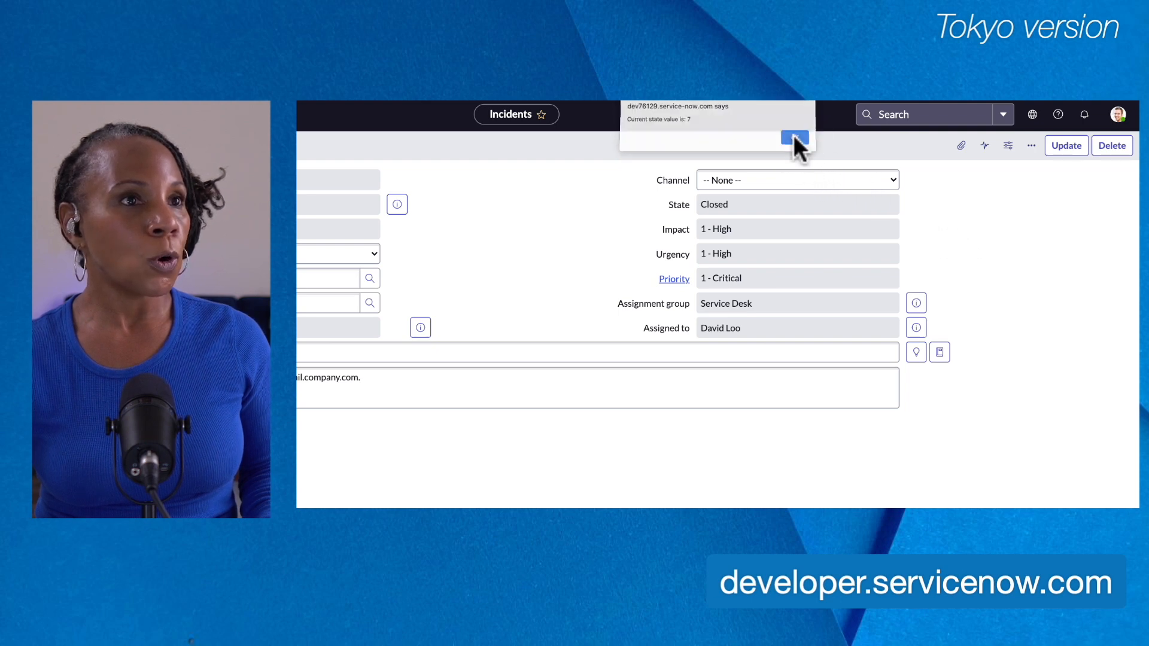
Dismiss the state value 7 alert and scroll to INC0000001's 11 activity entries.
{"action": "left_click", "coordinate": [795, 138]}
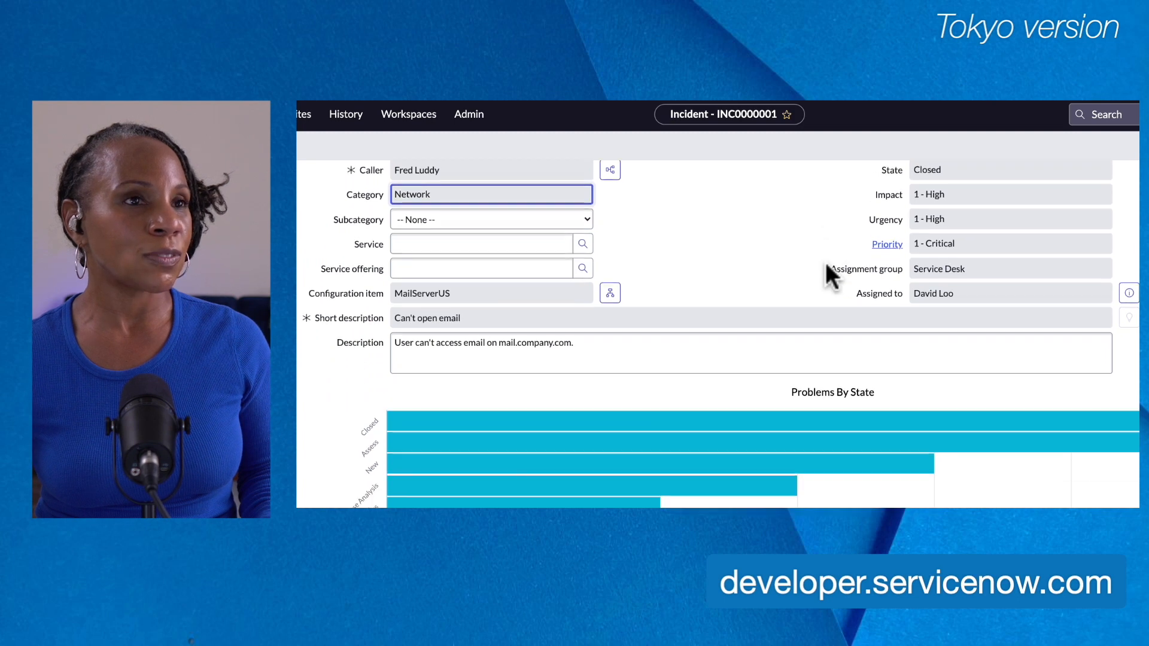
{"action": "scroll", "scroll_direction": "down", "scroll_amount": 3}
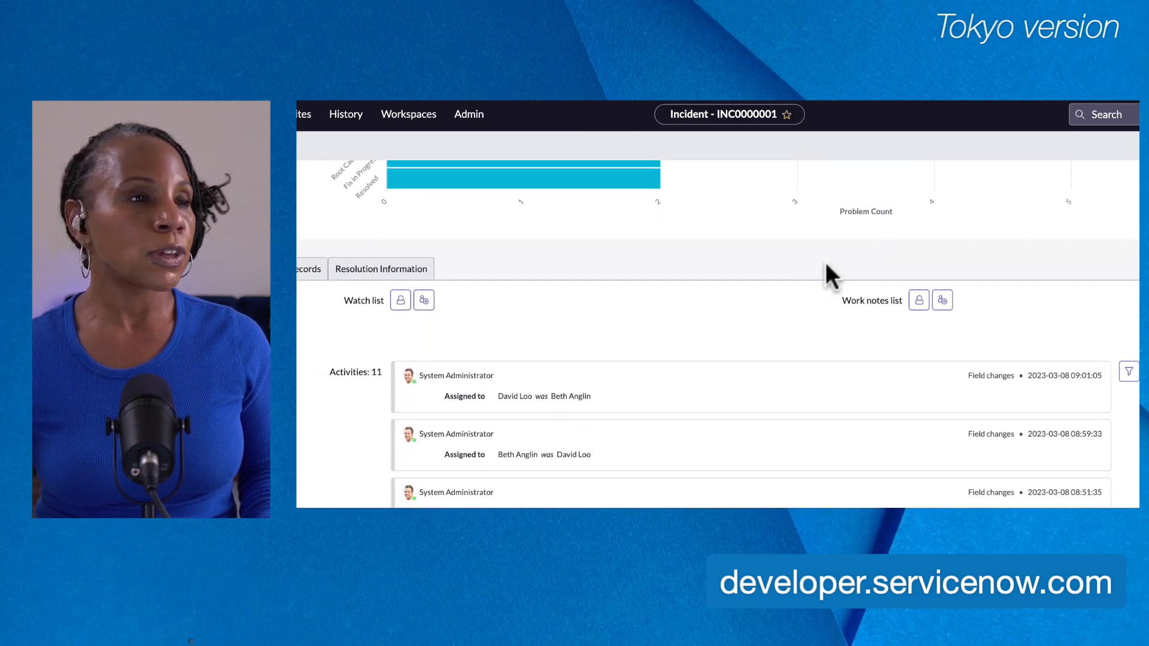
{"action": "scroll", "scroll_direction": "down", "scroll_amount": 3}
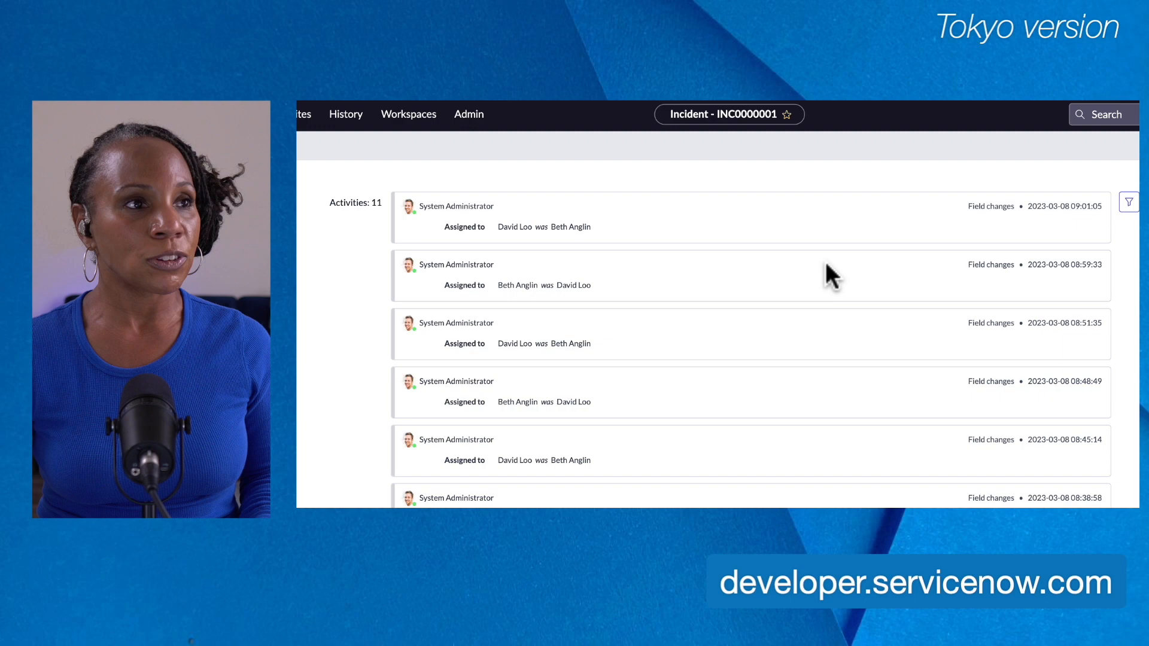
{"action": "scroll", "scroll_direction": "up", "scroll_amount": 3}
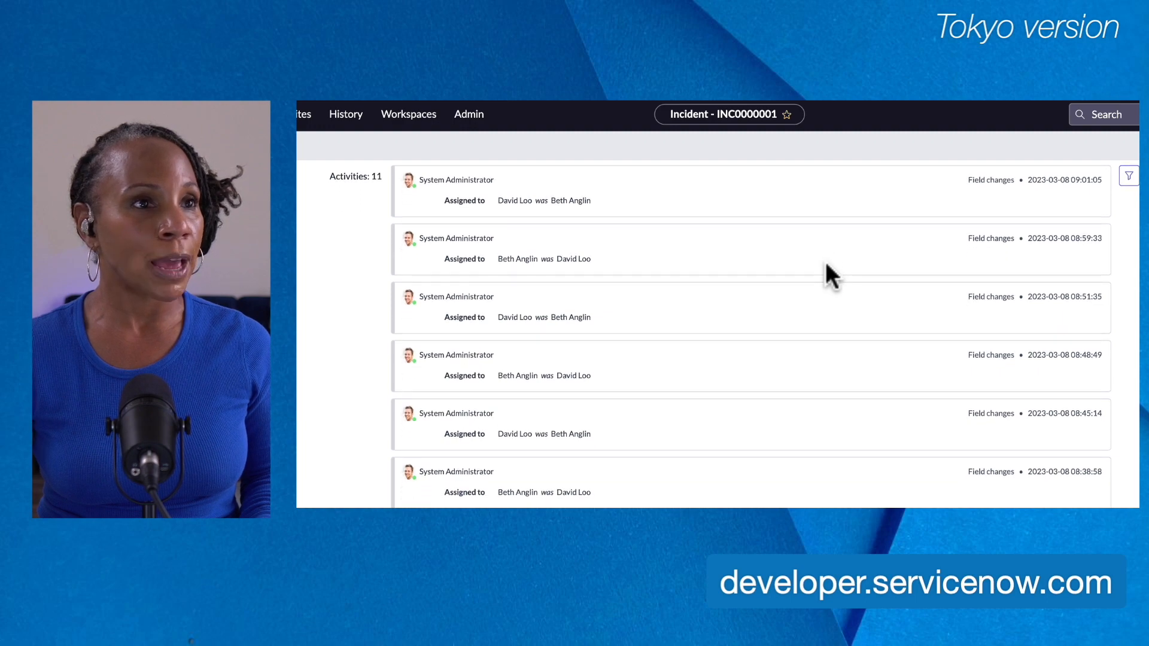